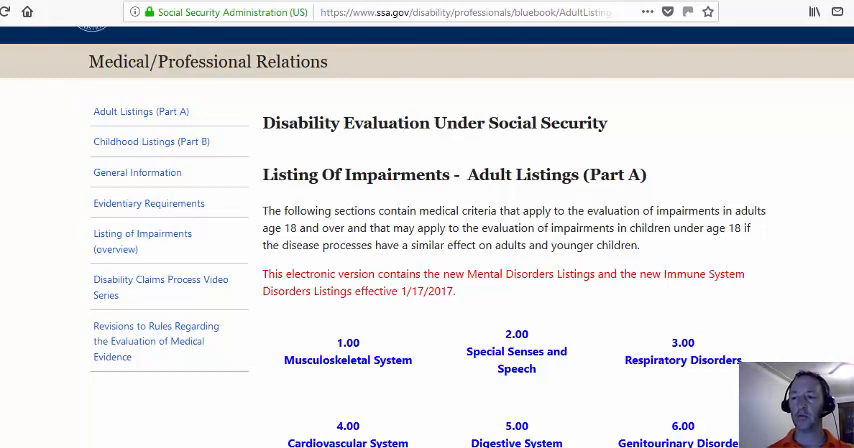
From the Adult Listings page, go into 1.00 Musculoskeletal System at listing 1.04 Disorders of the spine.
{"action": "scroll", "scroll_direction": "down", "scroll_amount": 3}
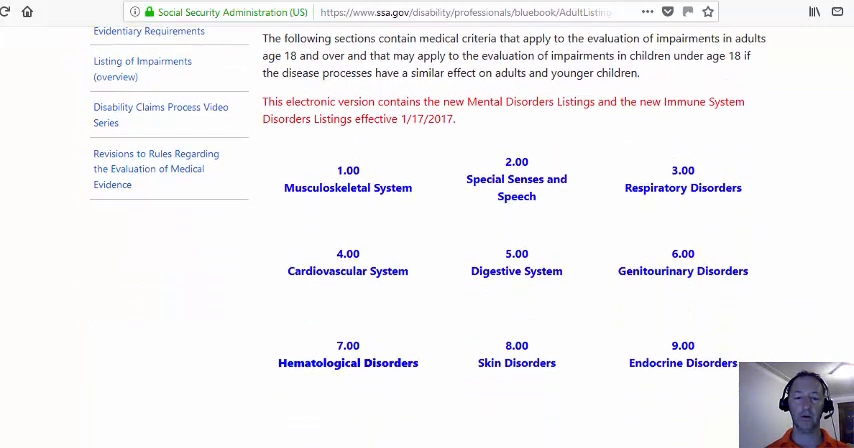
{"action": "scroll", "scroll_direction": "down", "scroll_amount": 3}
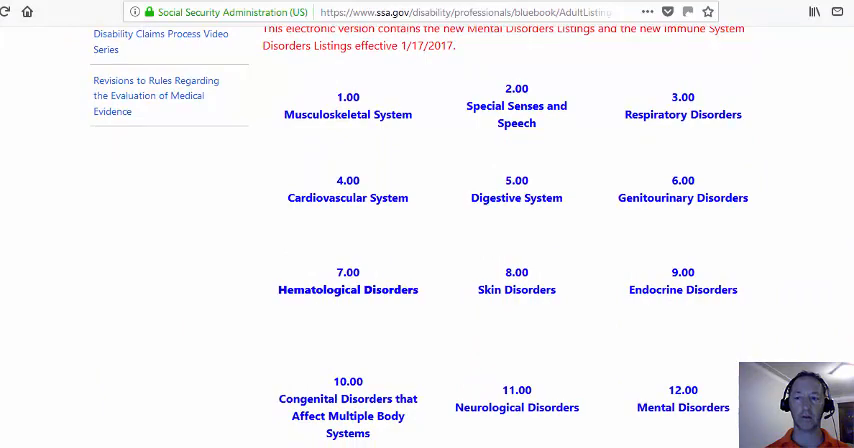
{"action": "scroll", "scroll_direction": "up", "scroll_amount": 3}
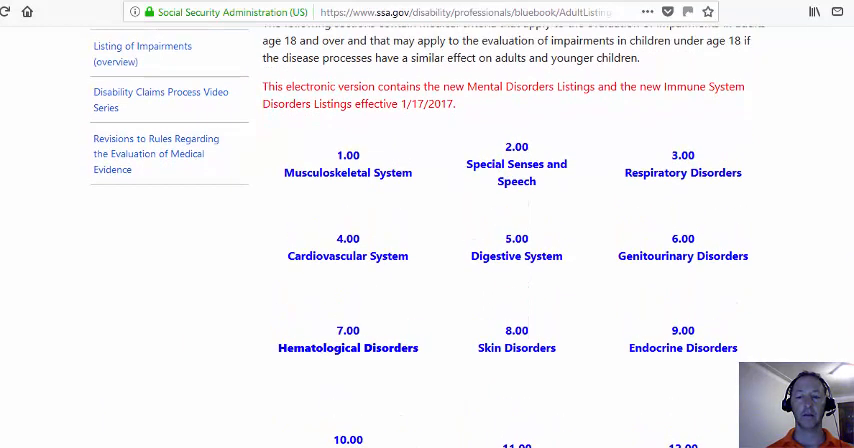
{"action": "scroll", "scroll_direction": "up", "scroll_amount": 3}
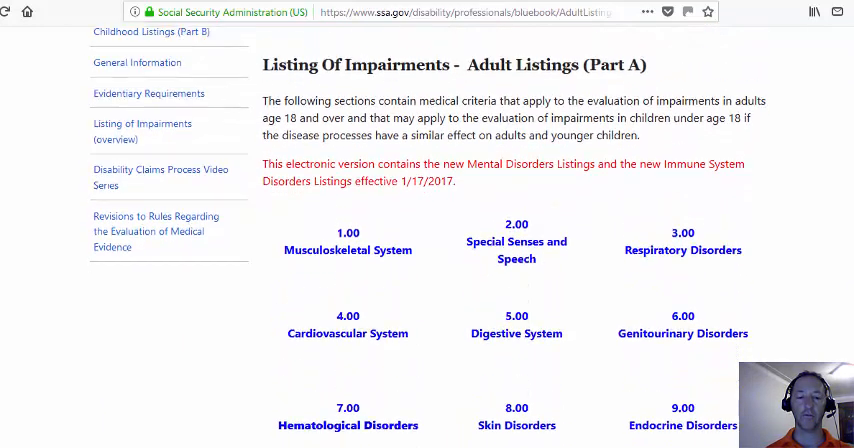
{"action": "scroll", "scroll_direction": "up", "scroll_amount": 3}
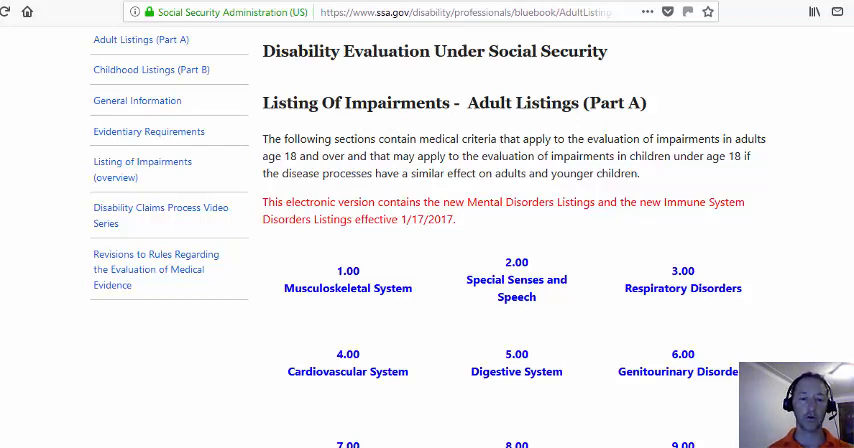
{"action": "mouse_move", "coordinate": [360, 40]}
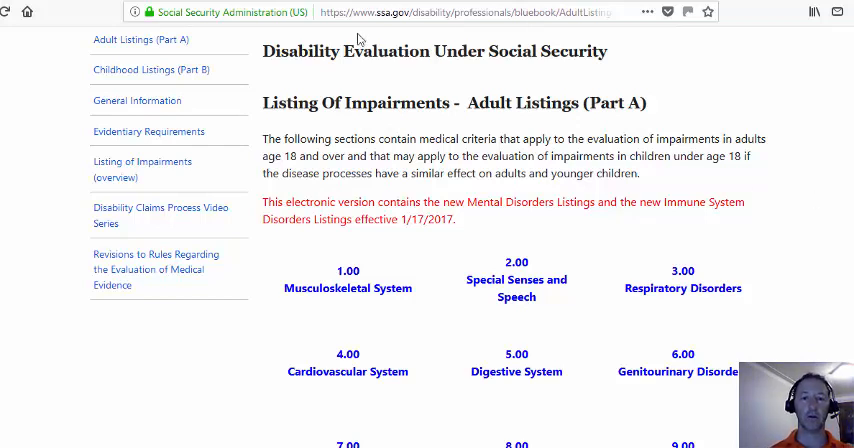
{"action": "left_click", "coordinate": [348, 288]}
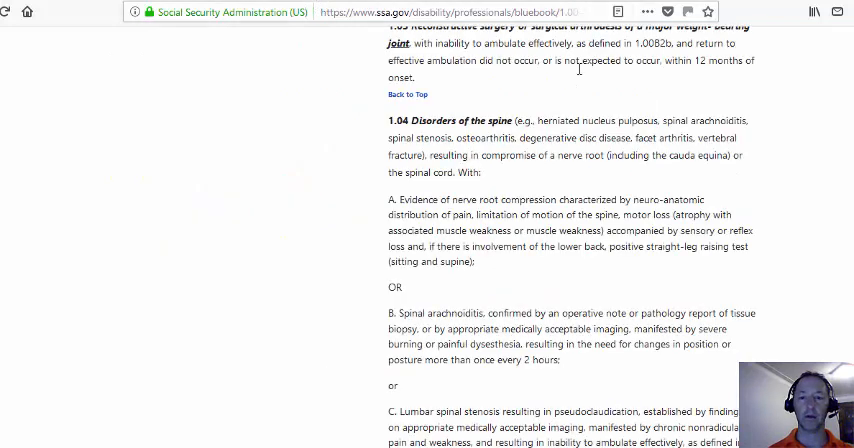